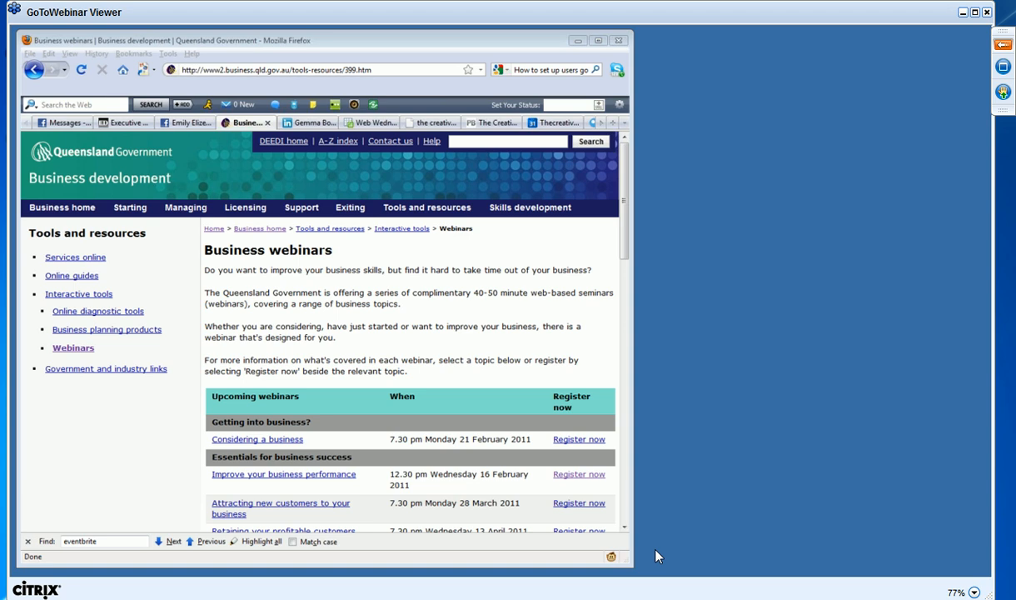
pyautogui.moveTo(800, 108)
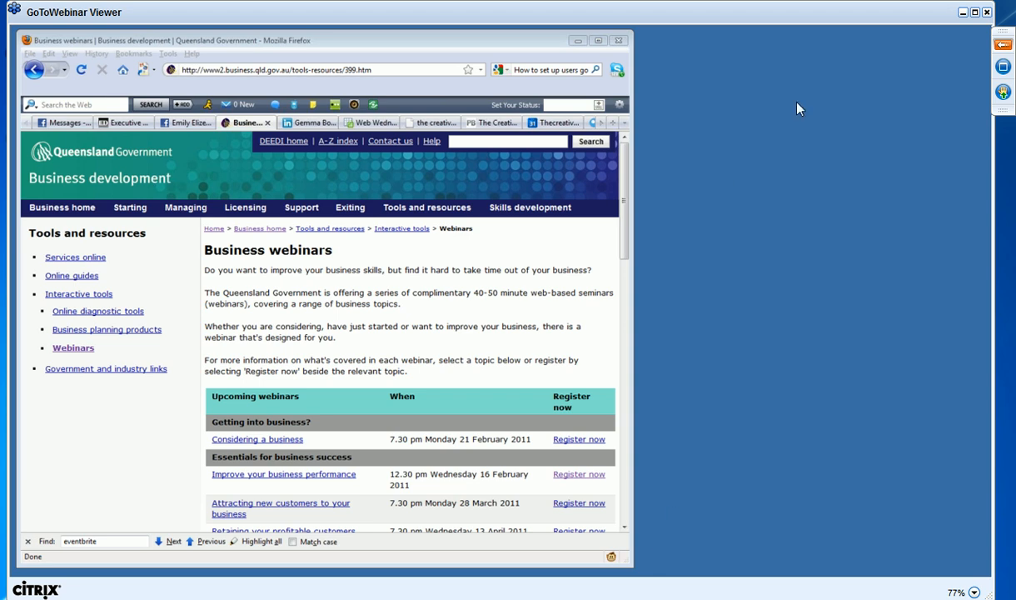
pyautogui.moveTo(786, 120)
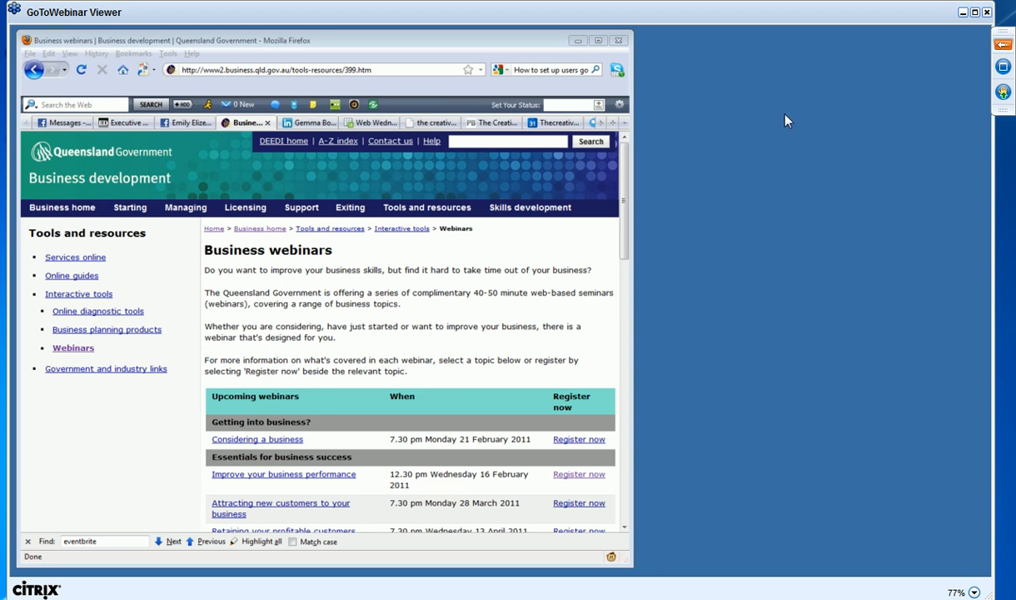
pyautogui.moveTo(1003, 33)
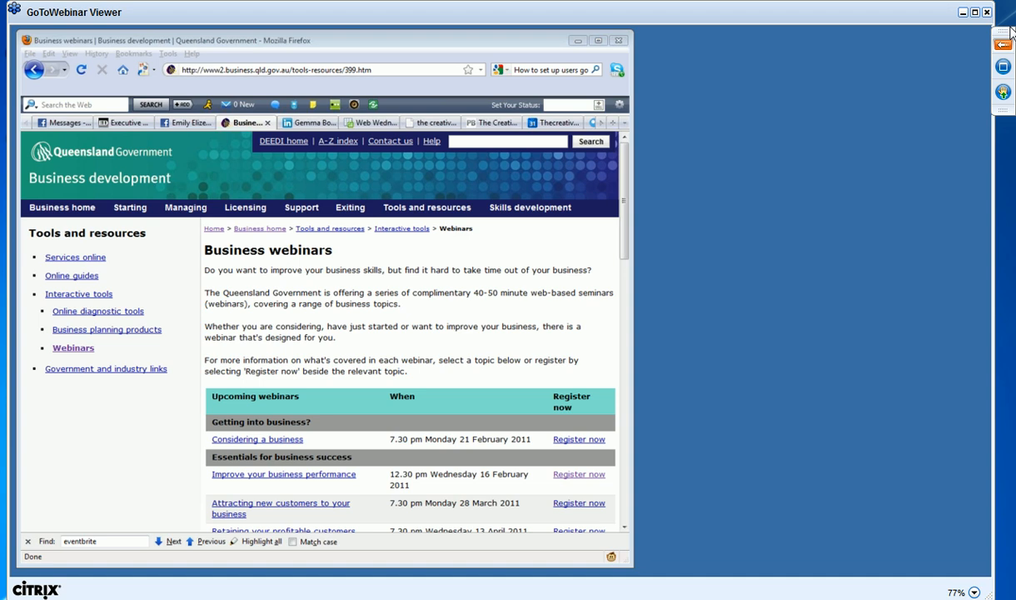
pyautogui.moveTo(1004, 69)
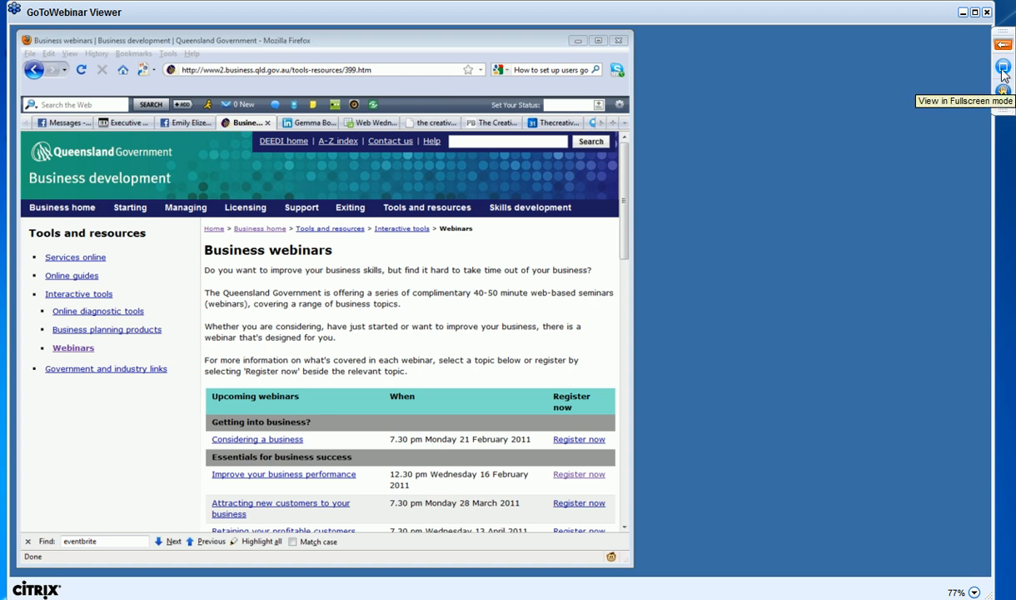
# Step: Show the presenter's shared Queensland Government webinars page in fullscreen mode
pyautogui.click(1003, 70)
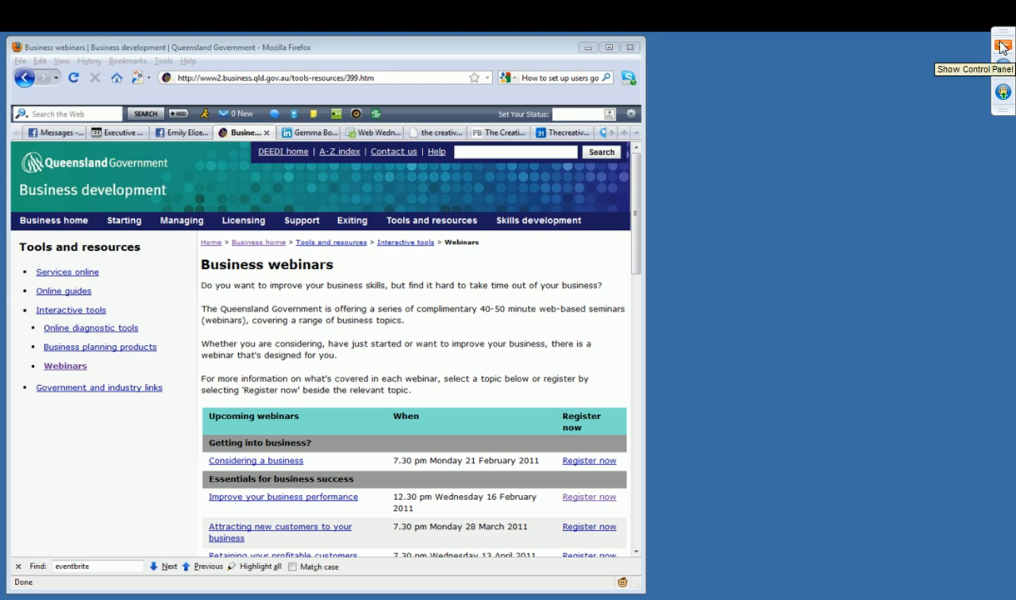
# Step: Show the attendee control panel over the fullscreen shared page
pyautogui.click(1003, 47)
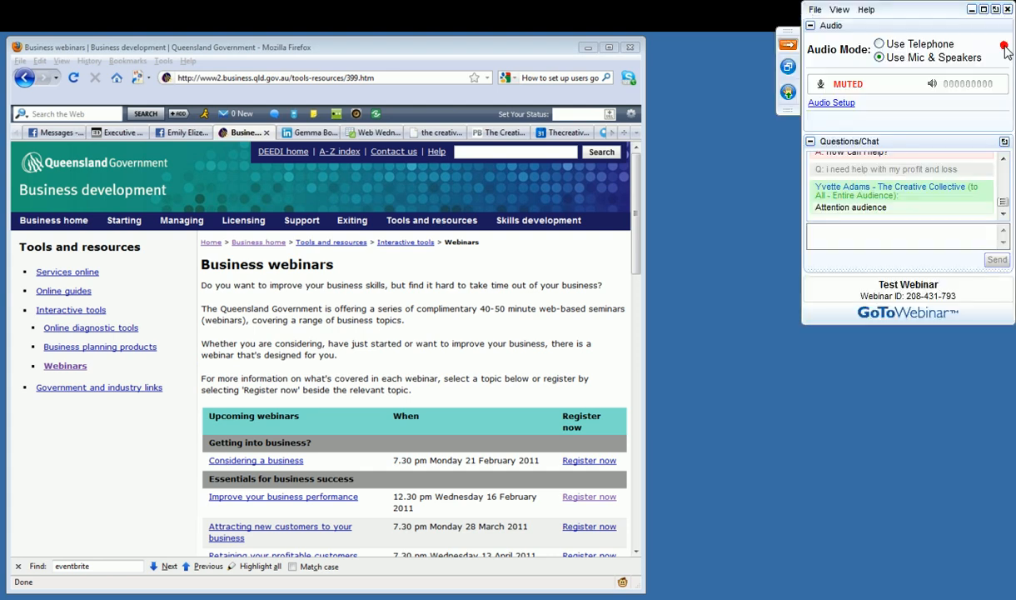
pyautogui.moveTo(846, 46)
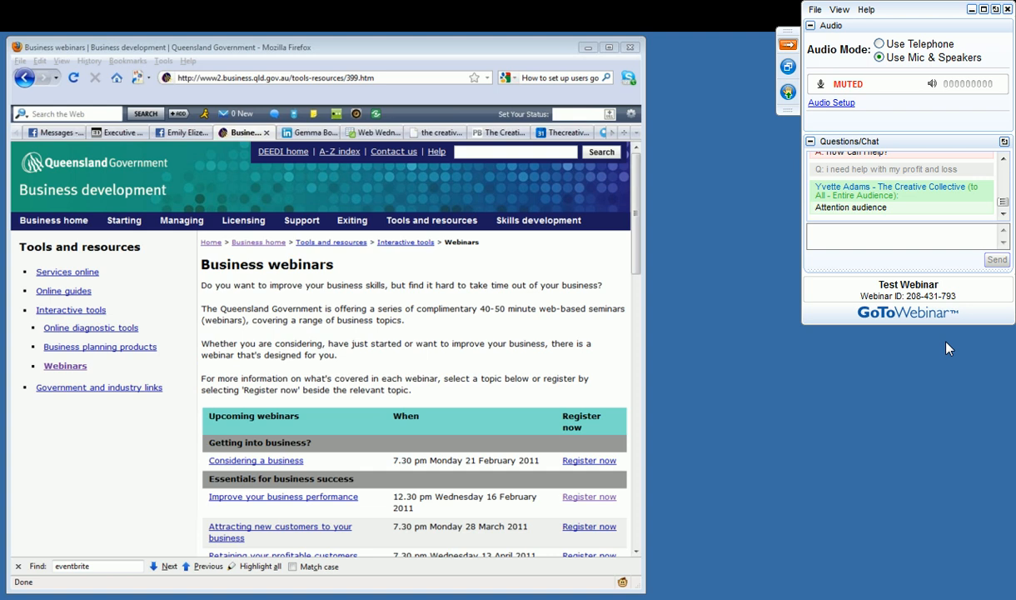
pyautogui.moveTo(867, 93)
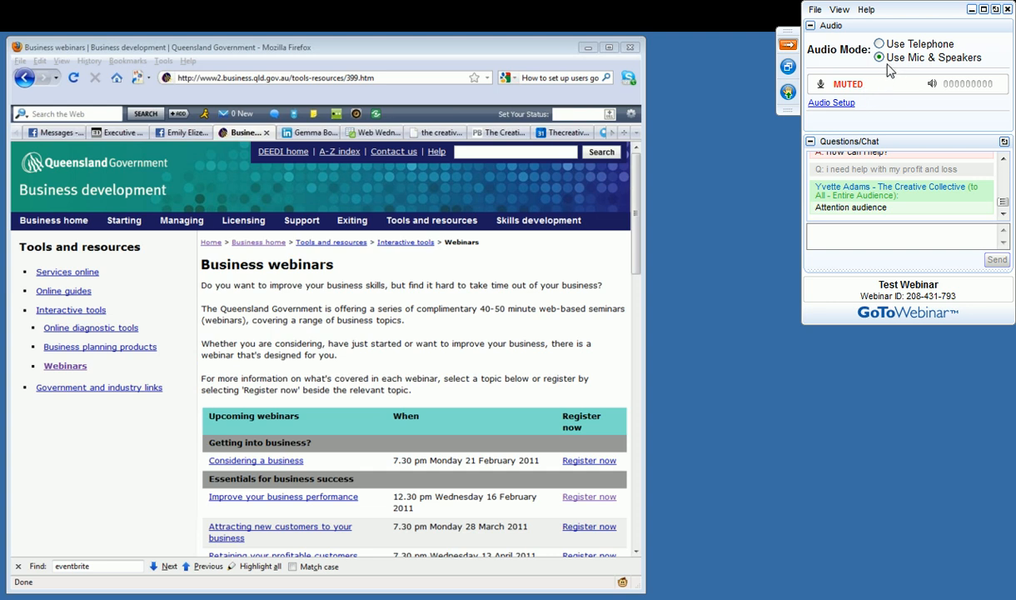
pyautogui.moveTo(976, 70)
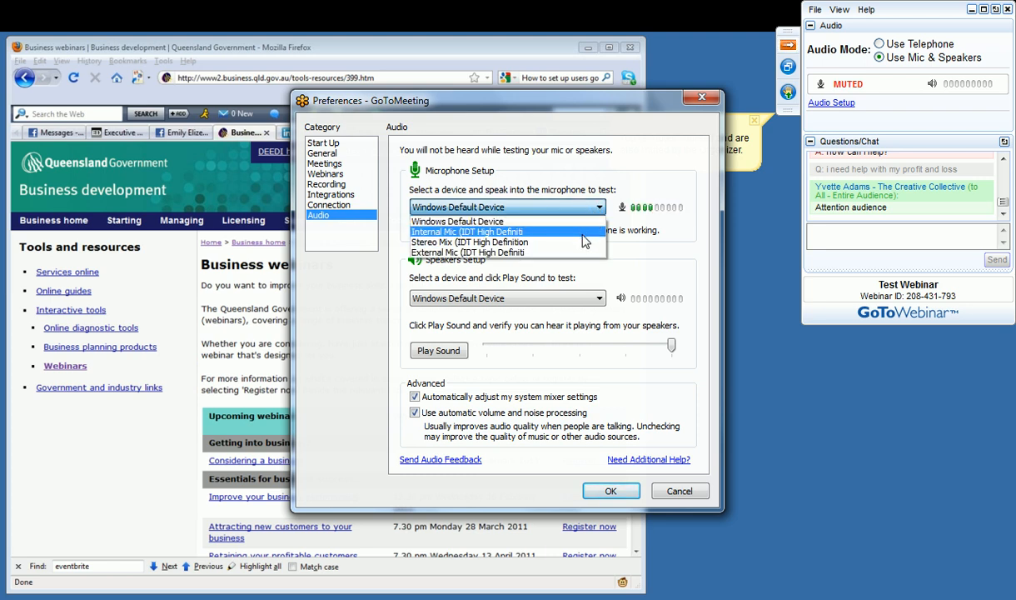
pyautogui.moveTo(508, 220)
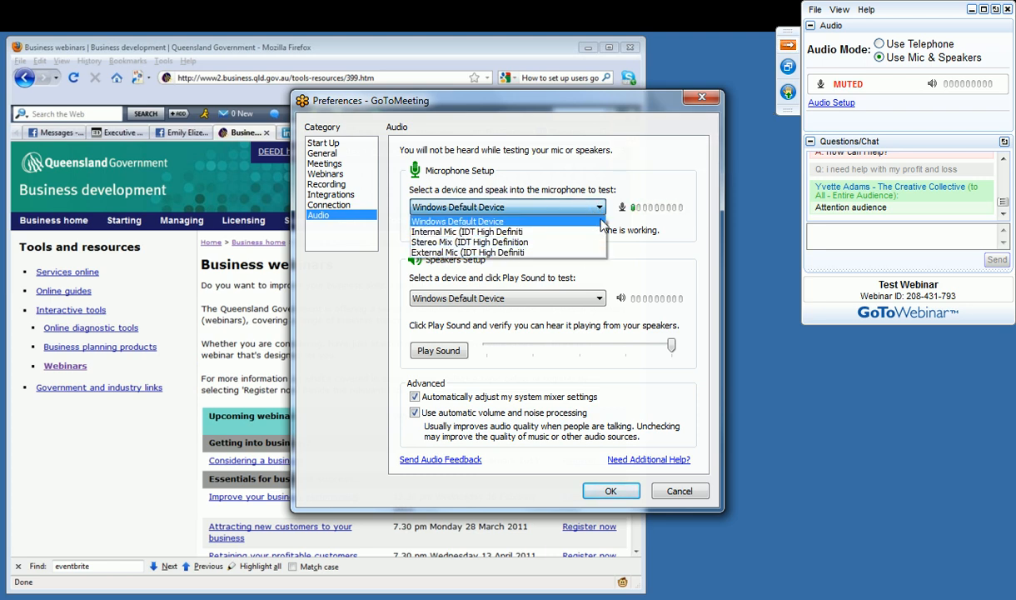
pyautogui.click(610, 490)
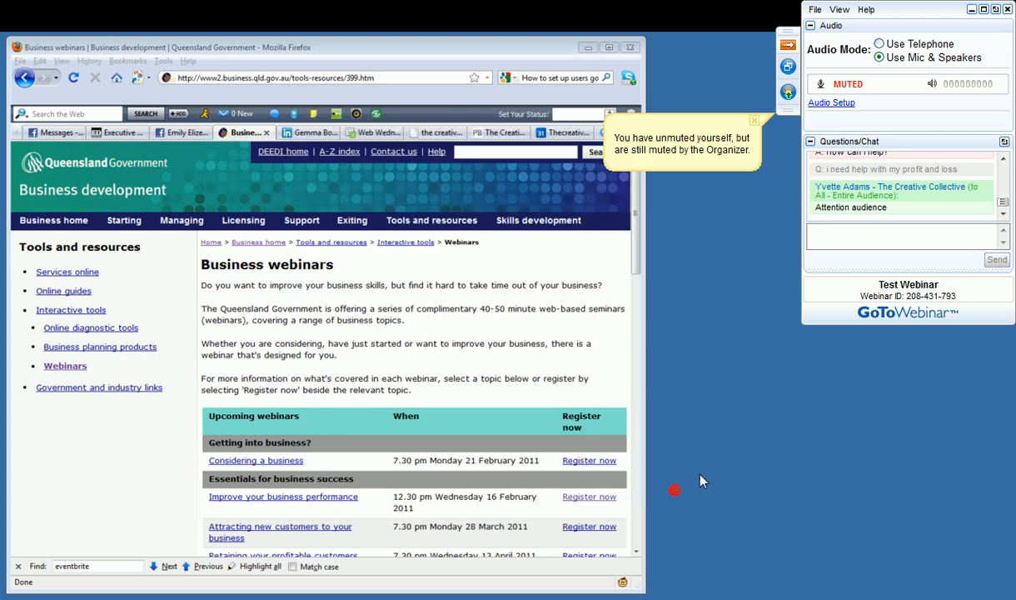
pyautogui.moveTo(897, 52)
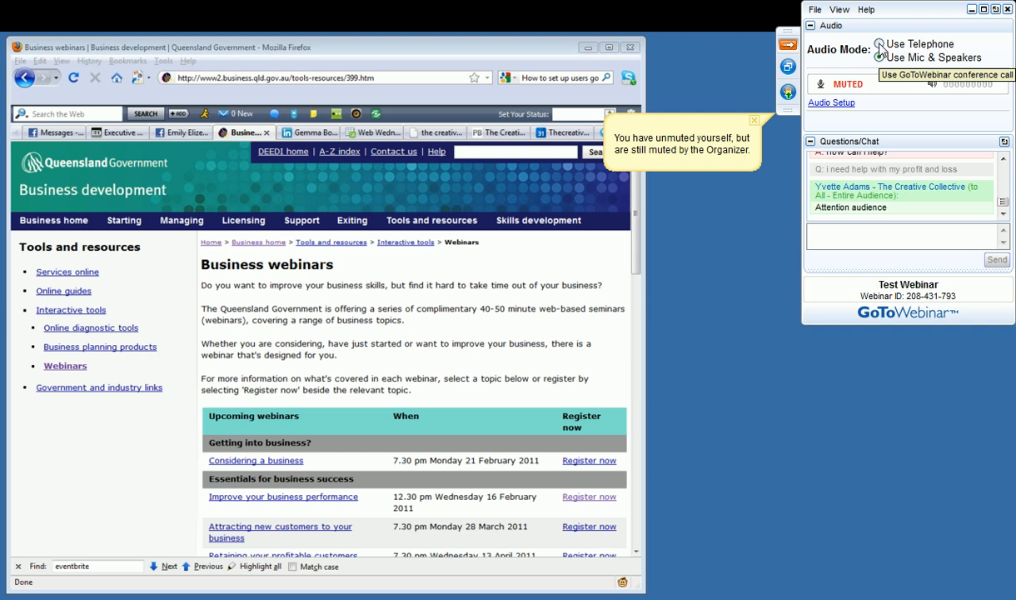
# Step: Set Audio Mode to Use Telephone, revealing dial-in number, access code and audio PIN
pyautogui.click(880, 44)
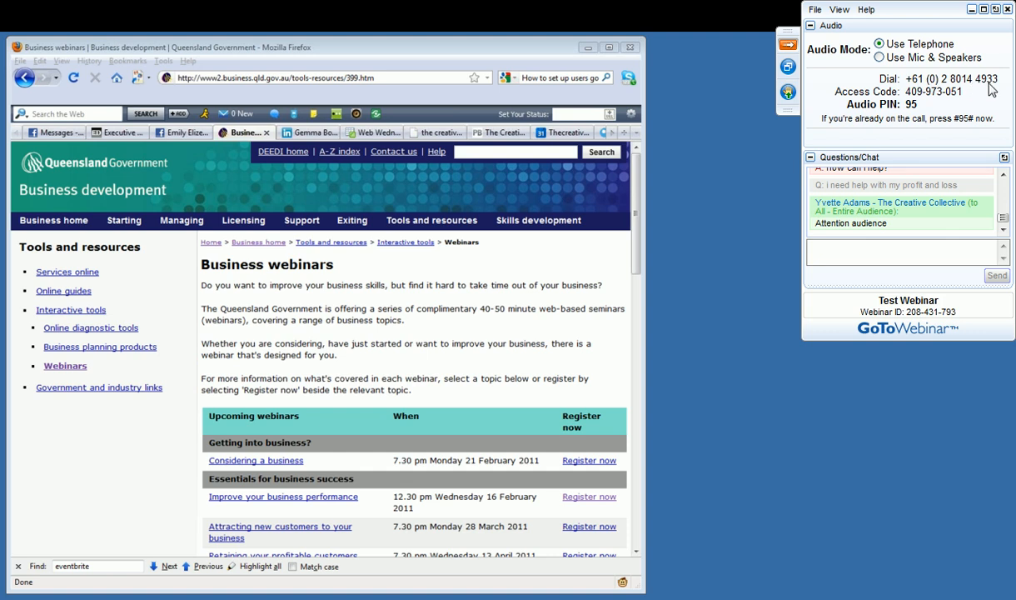
pyautogui.moveTo(963, 90)
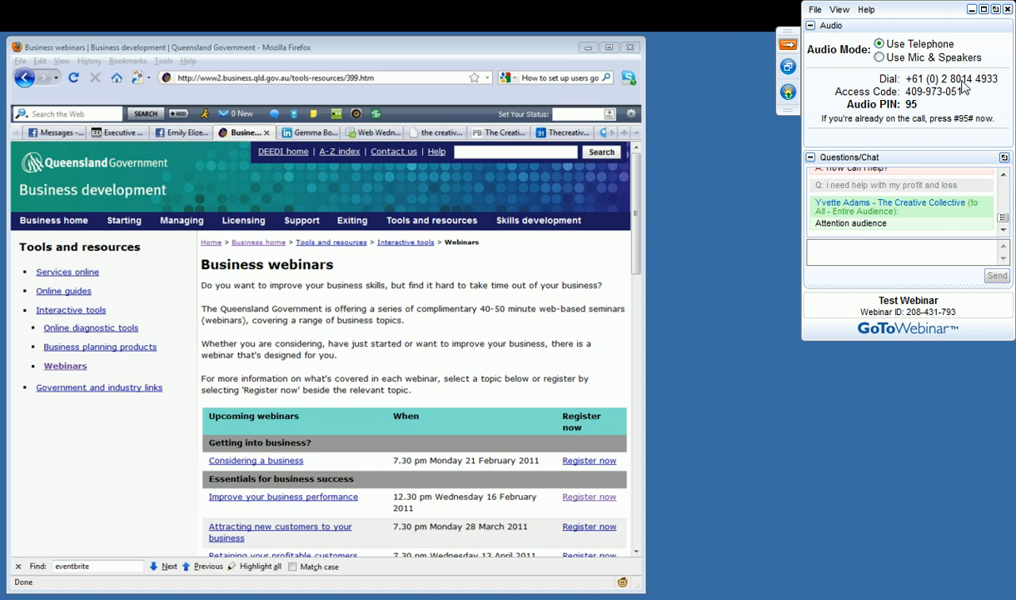
pyautogui.moveTo(996, 91)
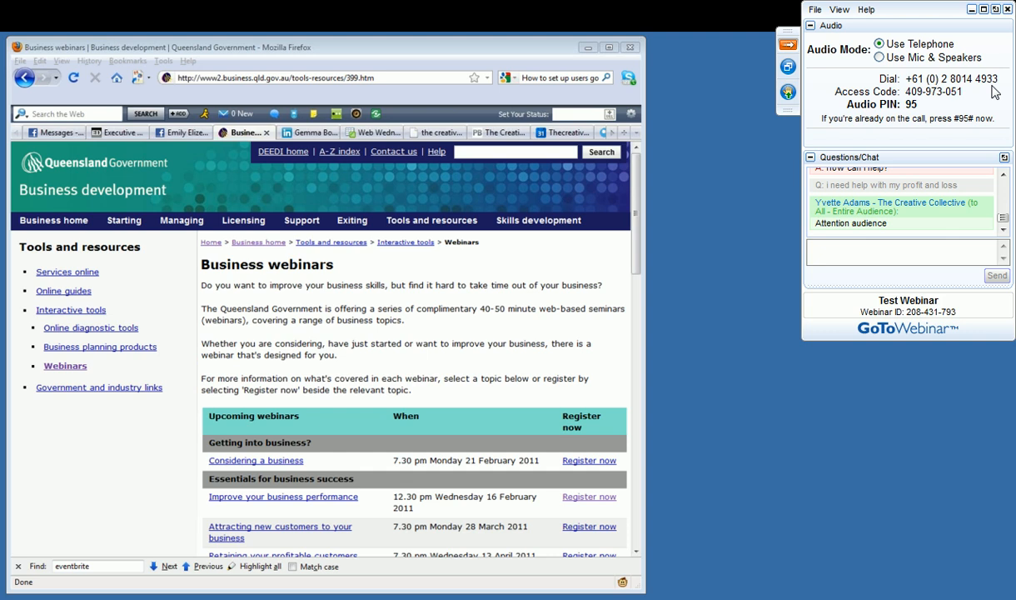
pyautogui.moveTo(970, 107)
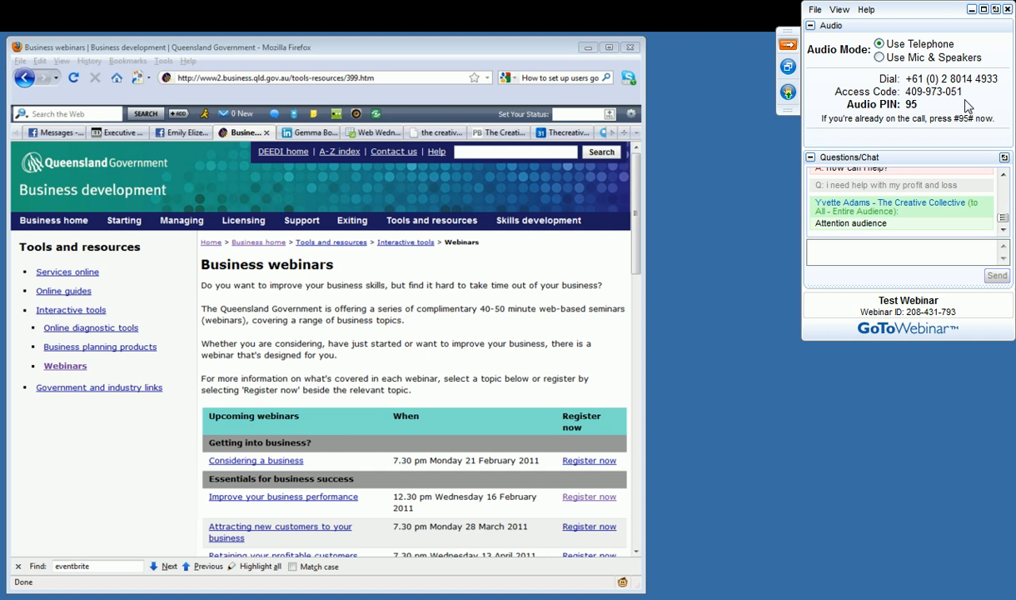
pyautogui.moveTo(916, 113)
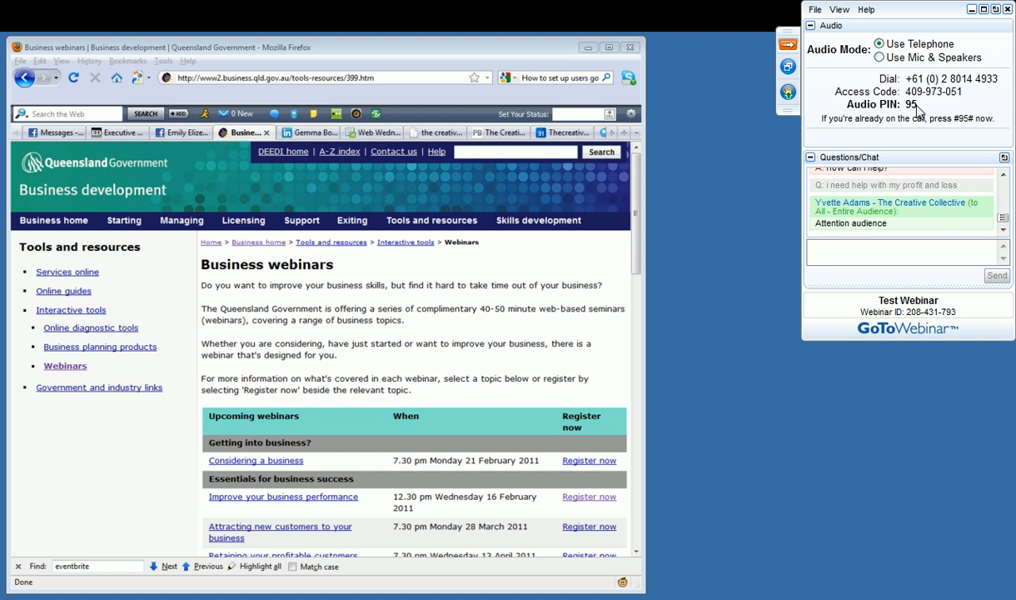
pyautogui.moveTo(828, 133)
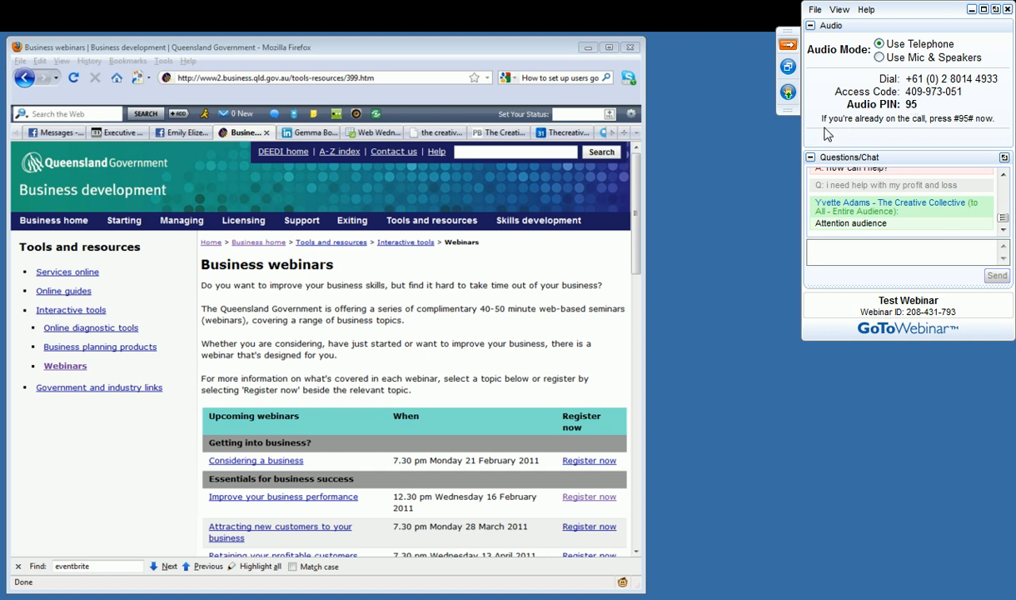
pyautogui.moveTo(787, 92)
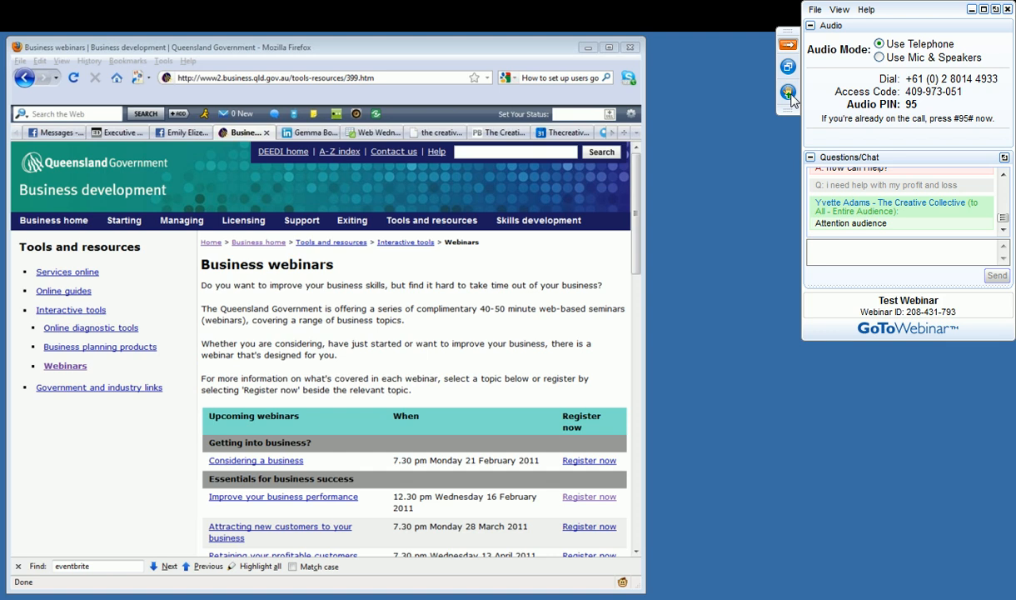
# Step: Collapse the Questions/Chat pane so only telephone audio details and webinar ID remain
pyautogui.click(809, 157)
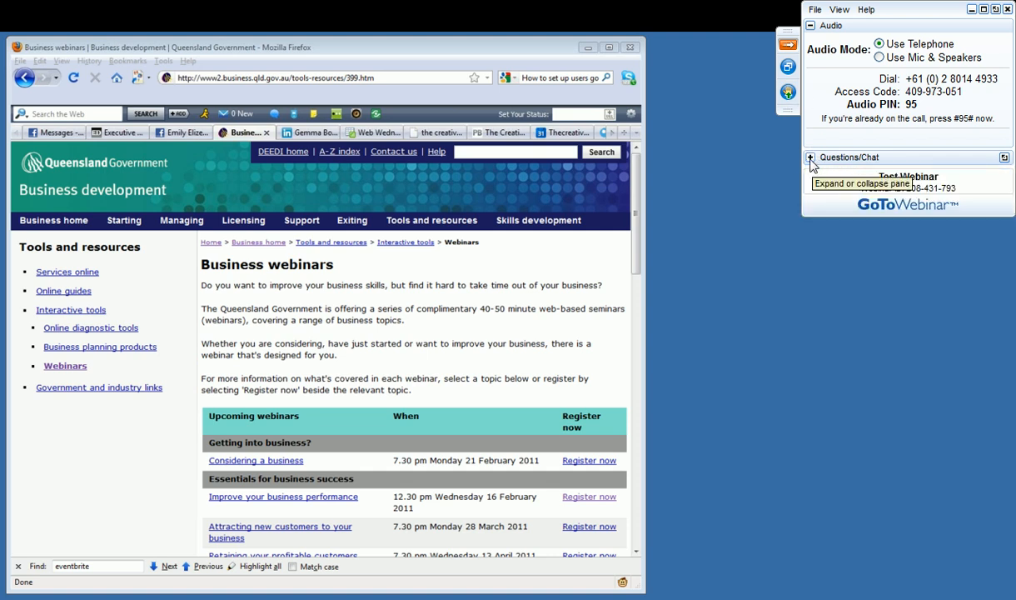
# Step: Send the question "I need help with profit and loss" from the expanded Questions/Chat pane
pyautogui.click(810, 157)
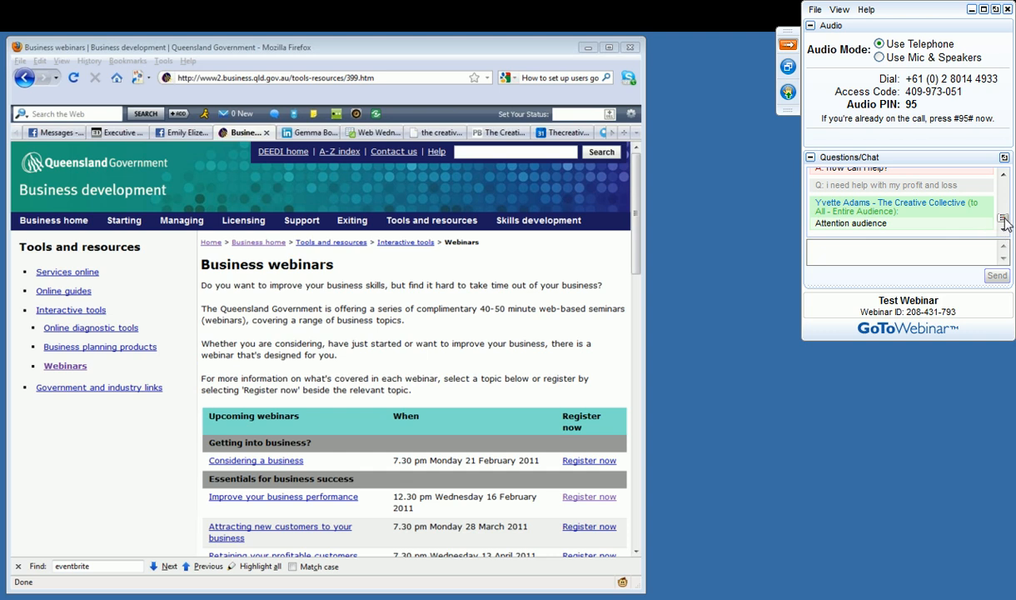
pyautogui.click(883, 250)
pyautogui.write('i need help with prof')
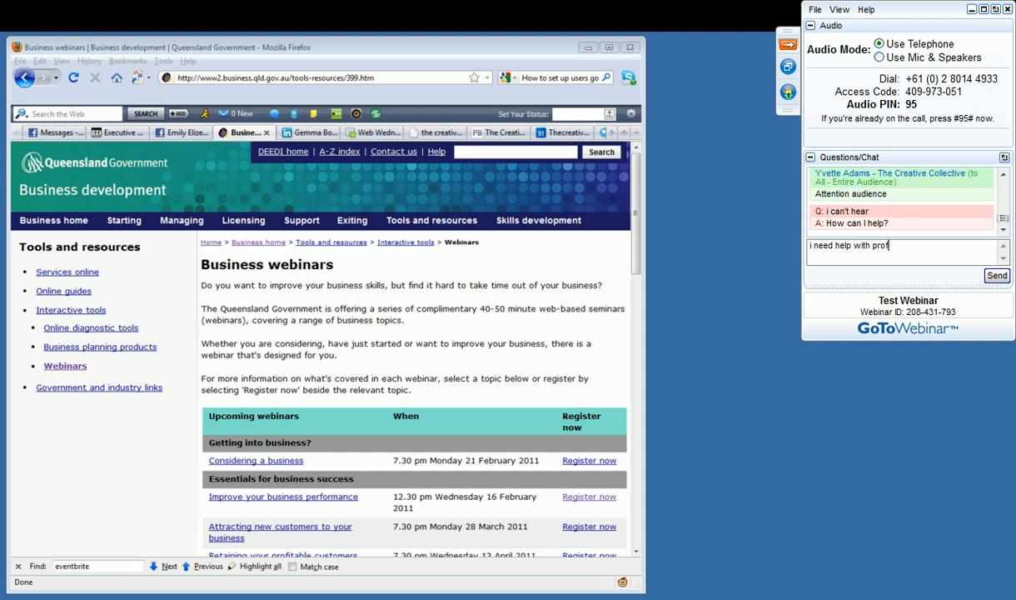
pyautogui.click(996, 275)
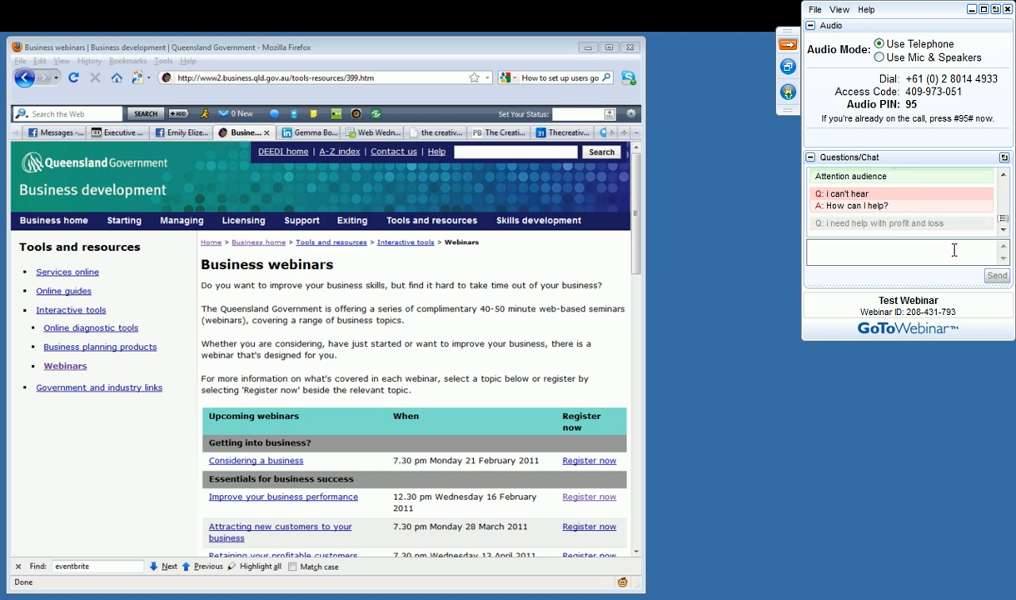